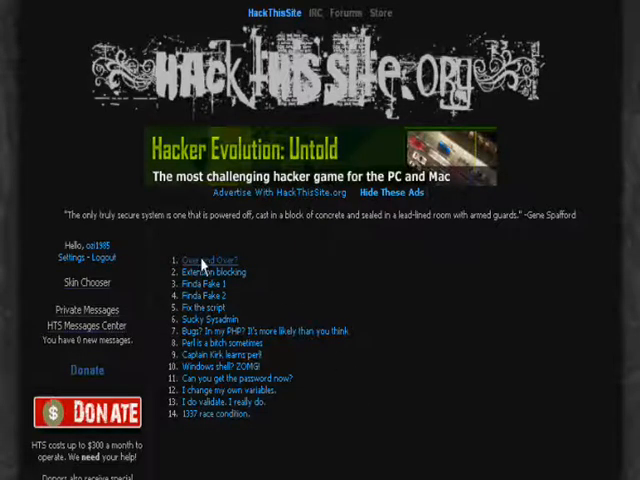
Open the 'Over and Over?' mission from the Extbasic missions list.
left_click(205, 261)
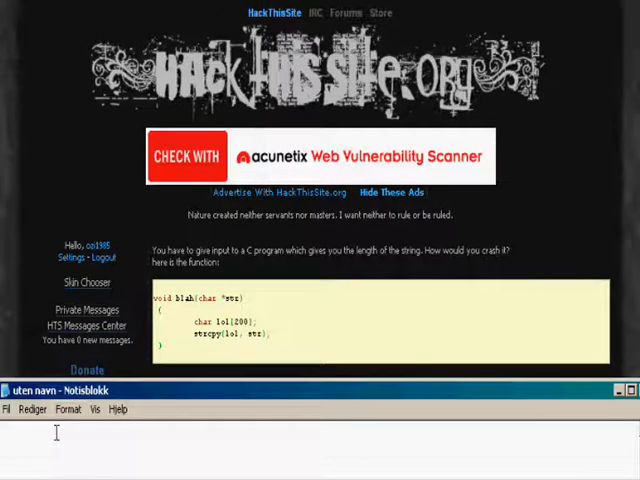
type("This is a simple")
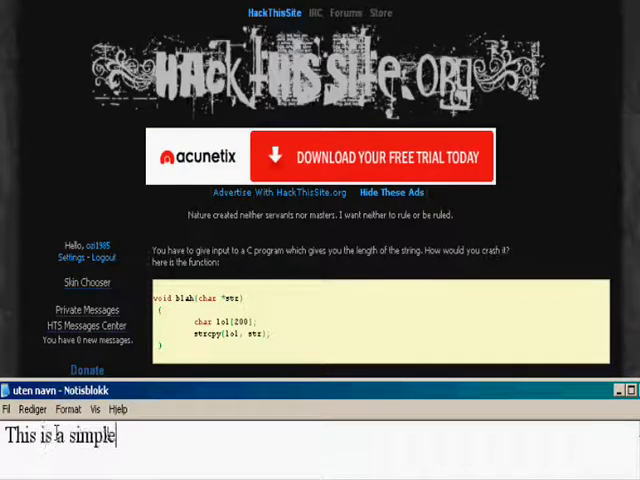
type("program.")
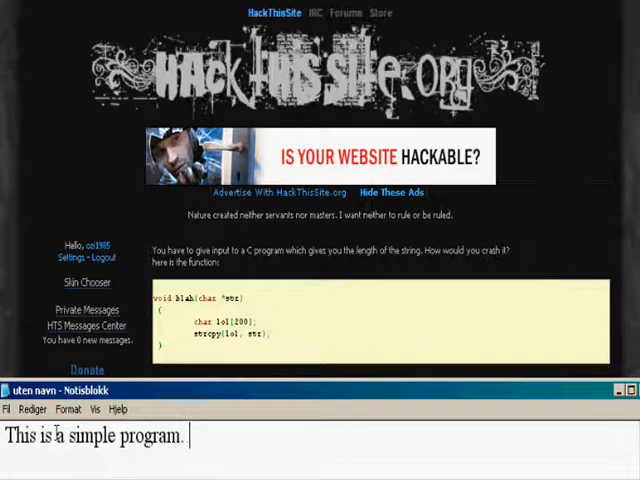
type("We")
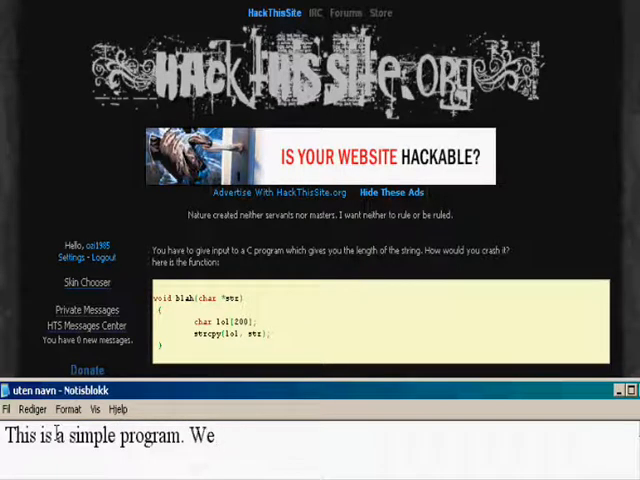
type("look at it ->>")
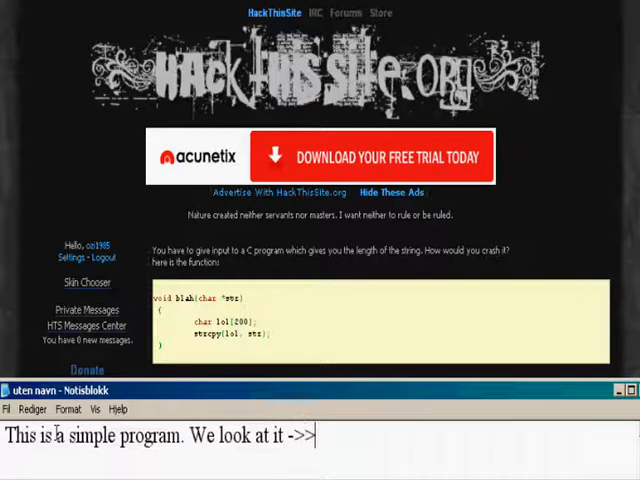
type("look")
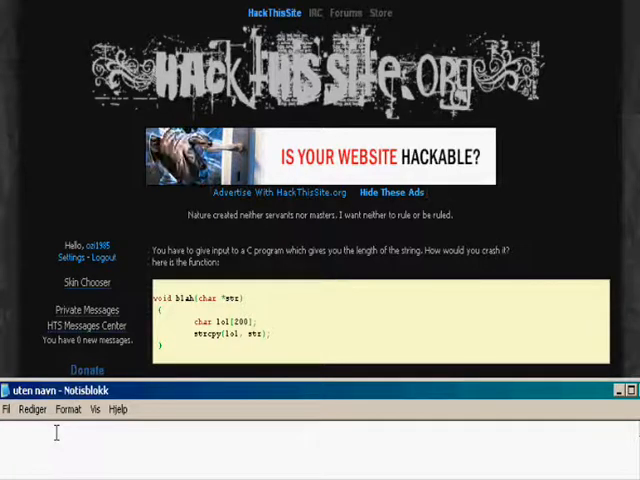
type("t")
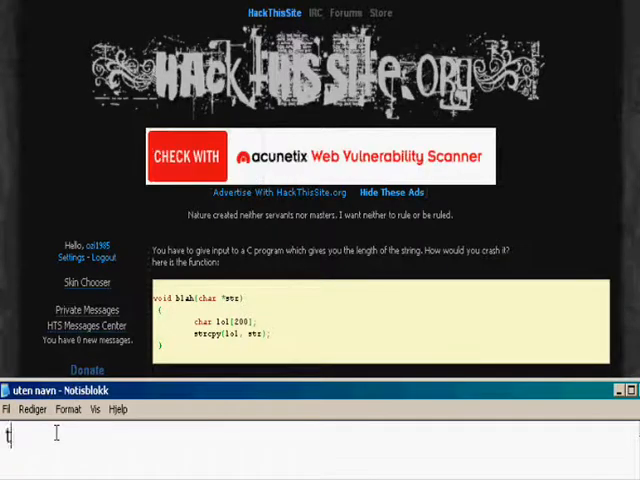
type("he method want")
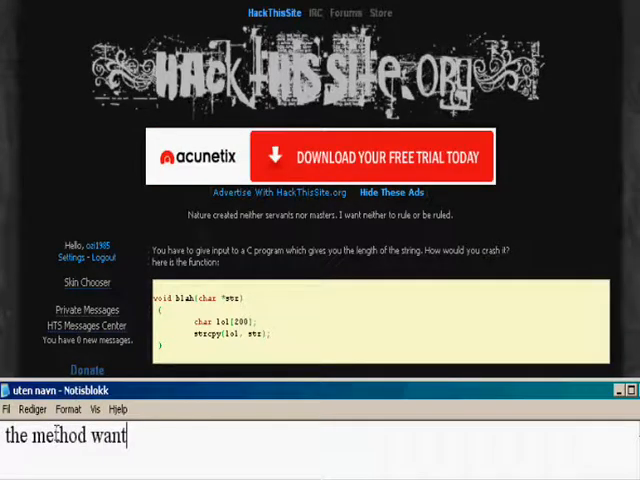
type("a strin")
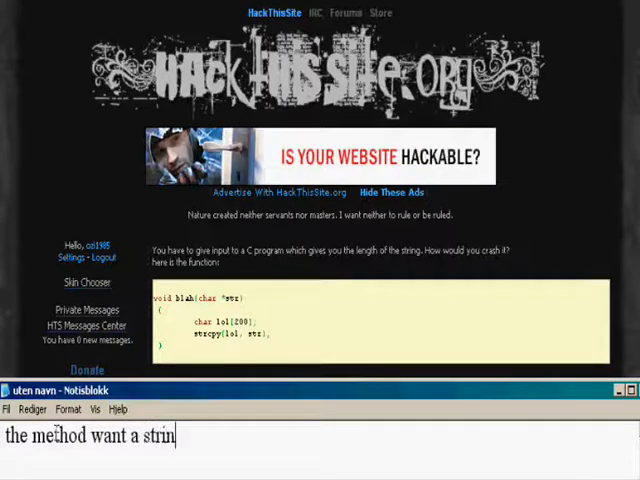
type("g")
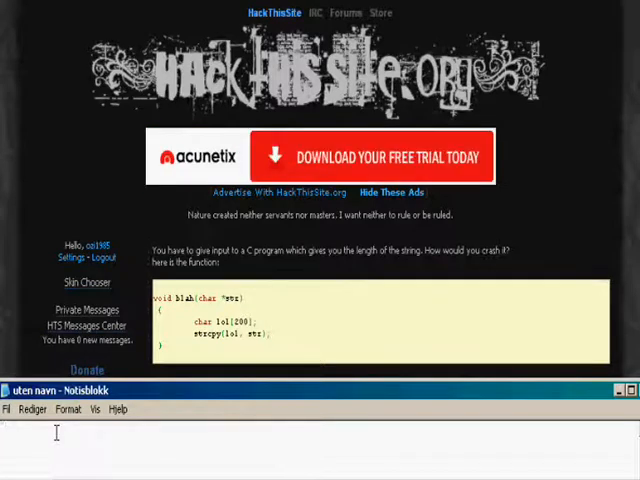
type("char")
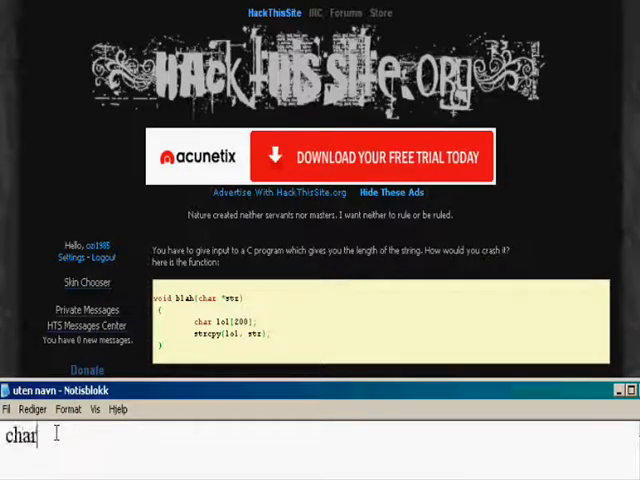
type("lol")
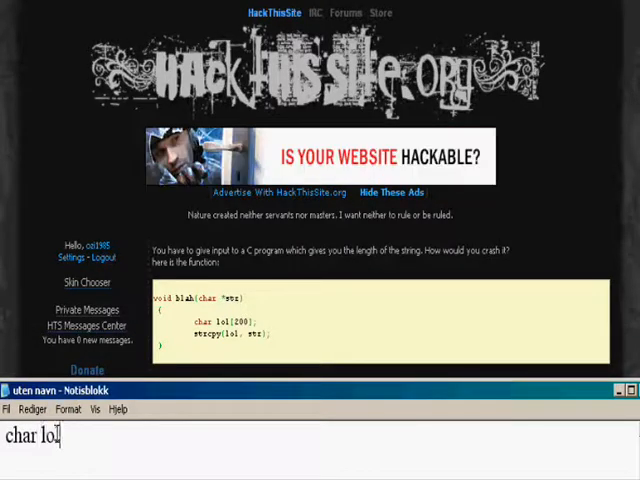
type("(2")
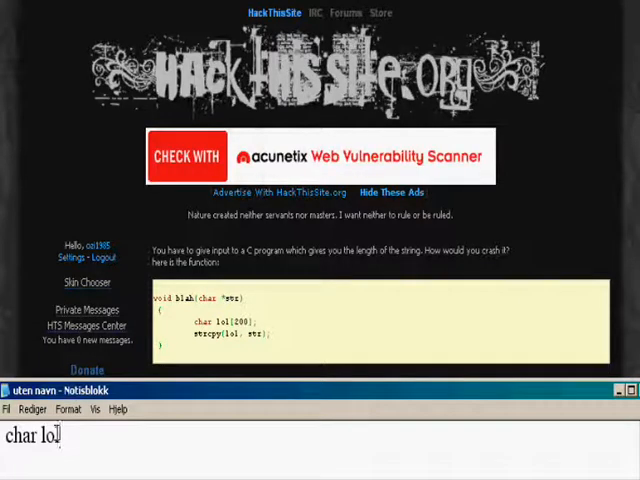
type("[200")
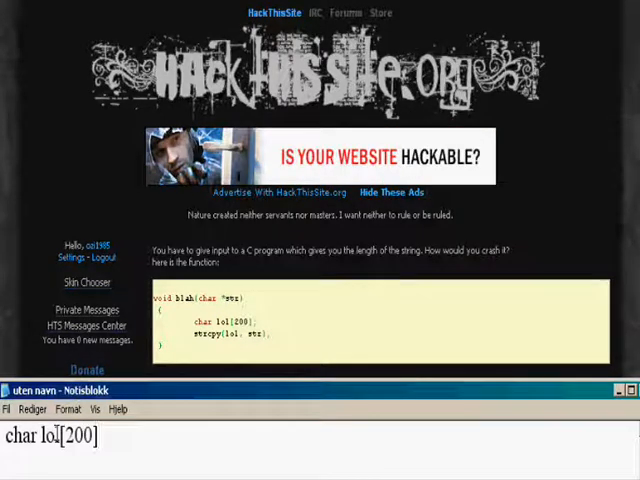
type("<")
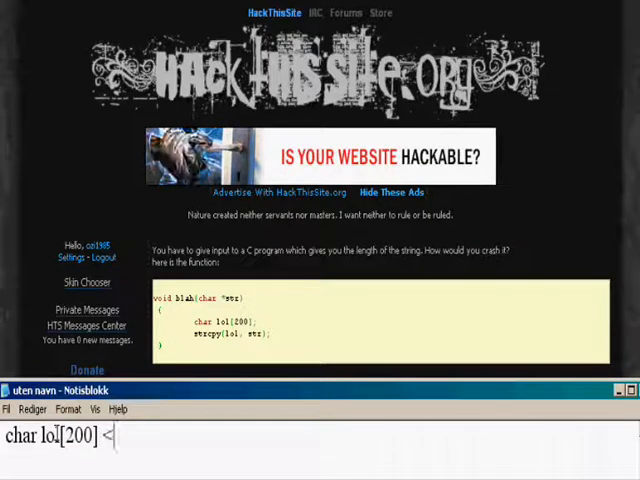
type("--")
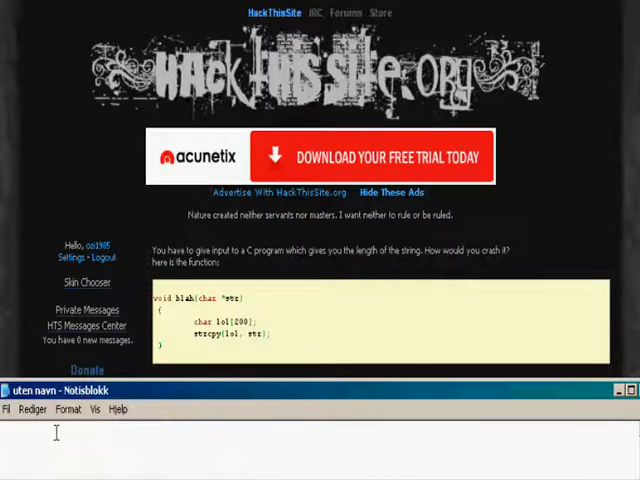
Type a note that strcpy copies the input string onto the lol variable, then erase it.
type("srtcpy")
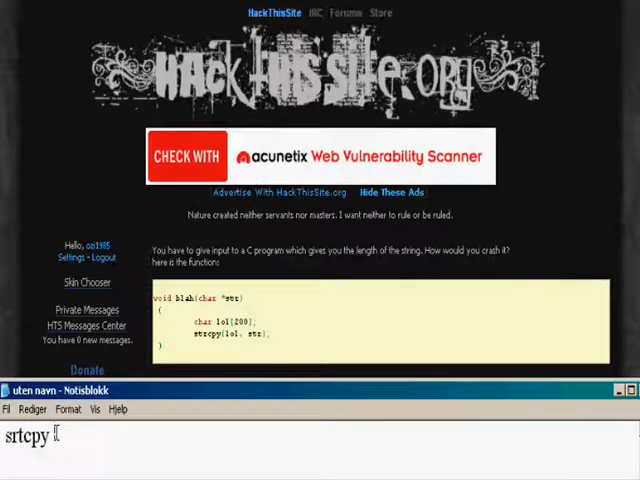
type("will")
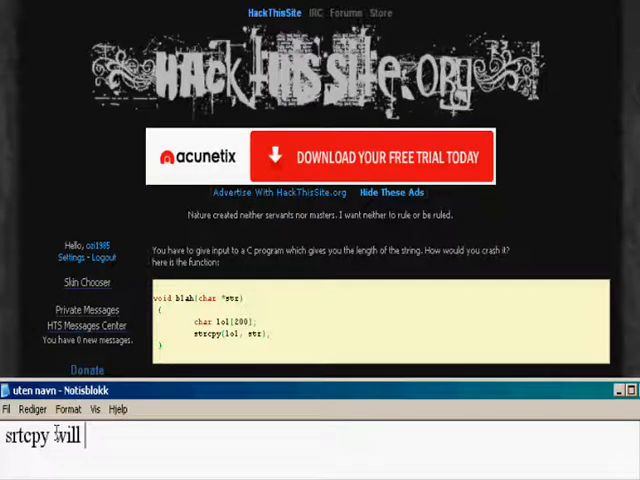
type("copy the string we put in, onto the lol")
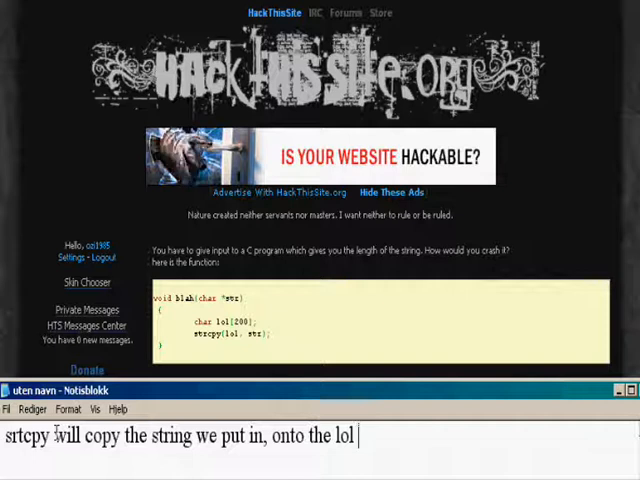
type("variable")
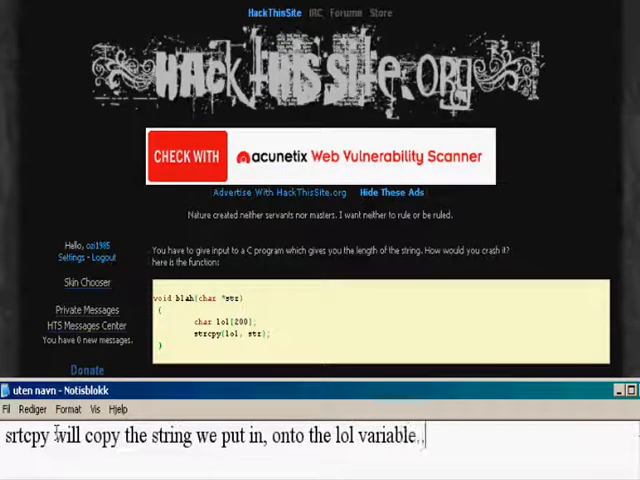
type(".....")
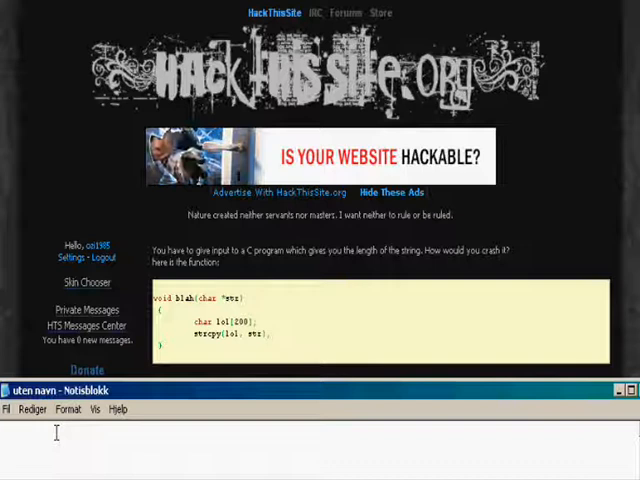
Note that the lol variable's limit is 200, then delete it.
type("the limit to the lol variable")
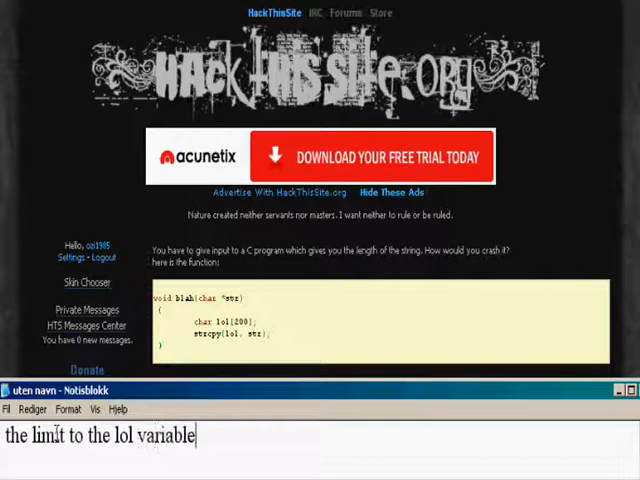
type("is")
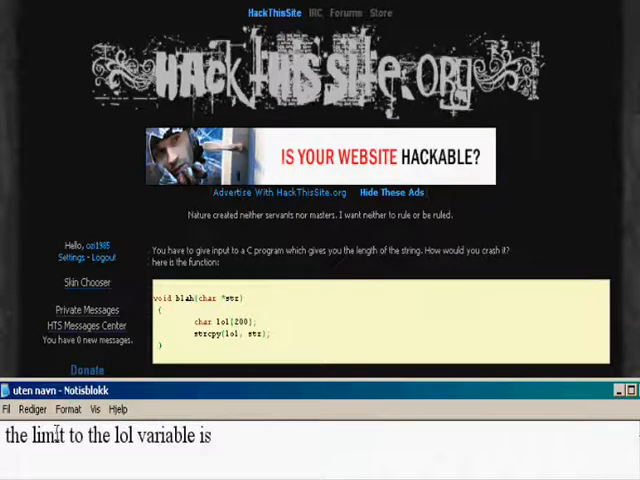
type("200")
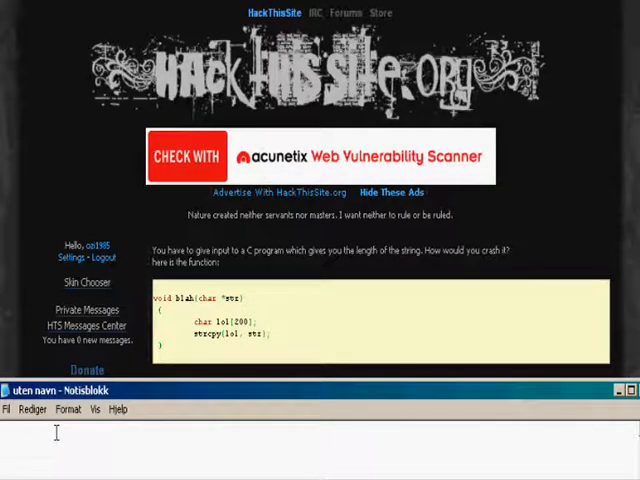
Write that putting in more than 200 characters makes the program crash.
type("we just")
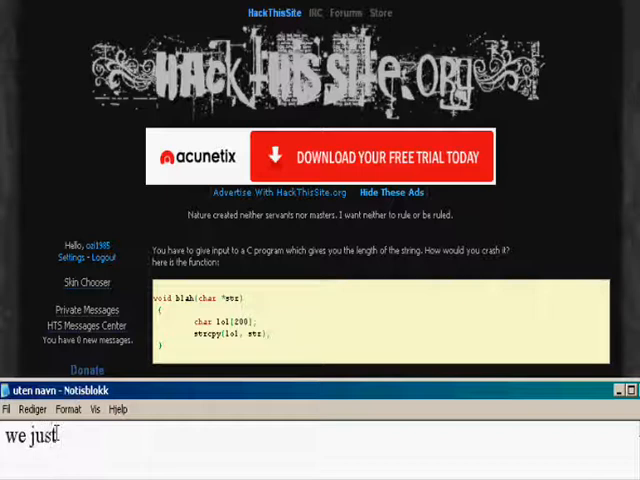
type("put in more then 200 chars to get")
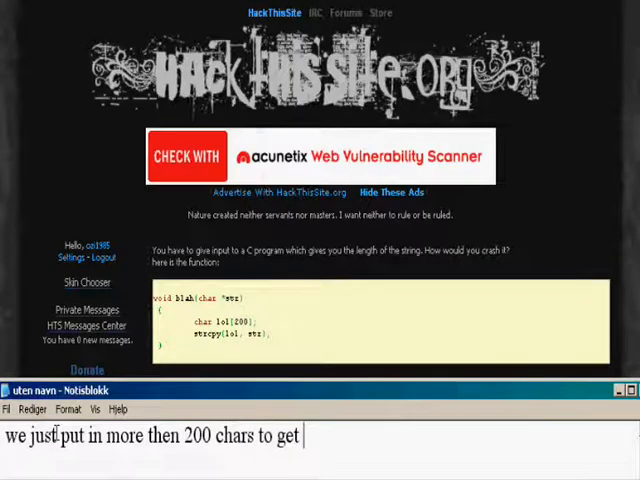
type("in to crash")
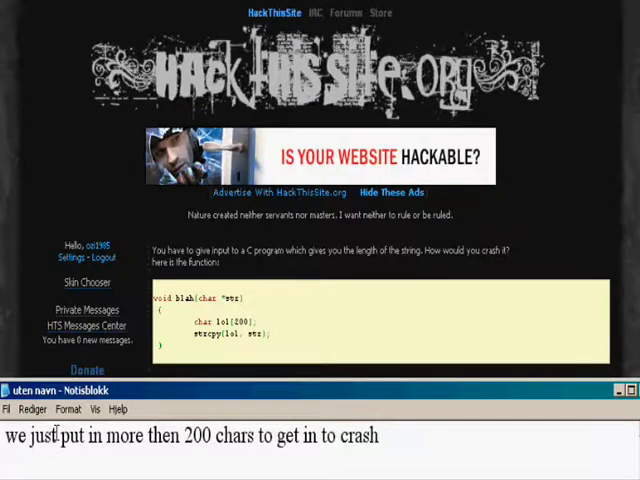
type("...")
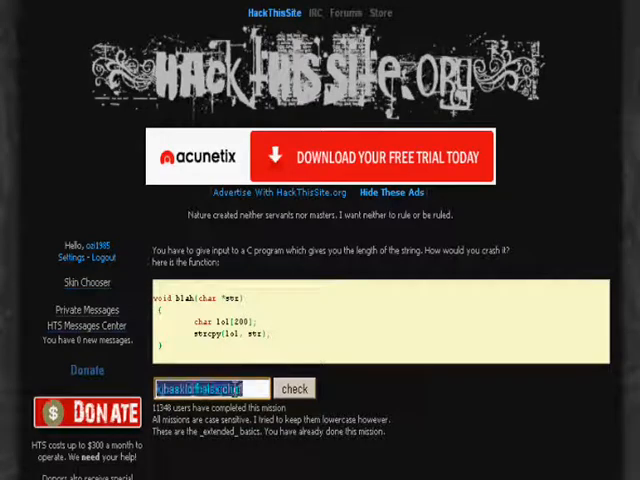
Type a long random-letter string like 'kjdhgflkjhaskldjfha skjdhgfl' into the answer field.
type("kjdhgflkjhaskldjfha skjdhgfl")
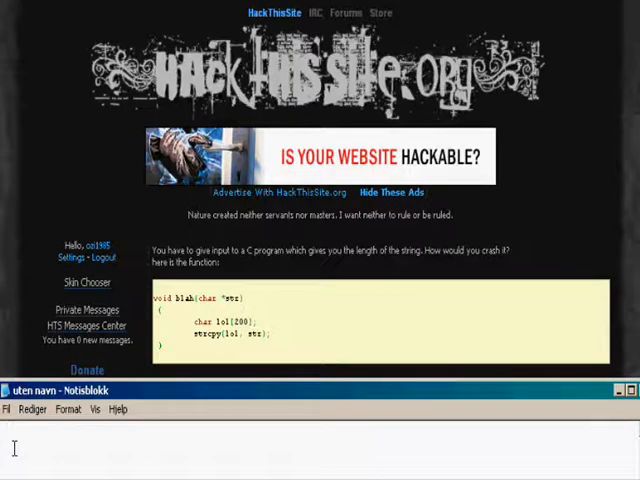
Note 'I will put in more then 200' and submit the long answer string.
type("I will put i")
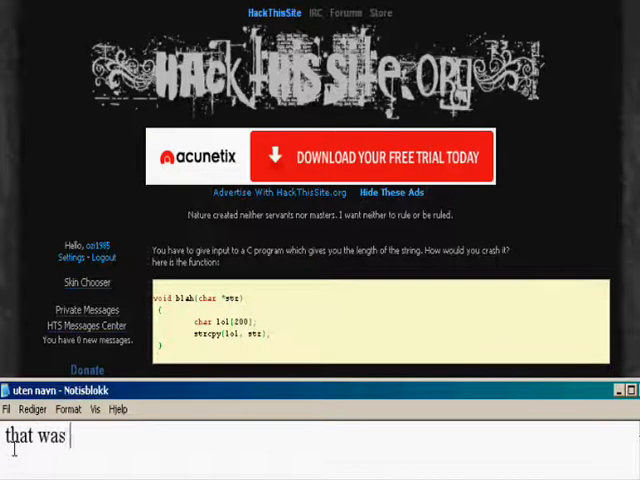
type("more then 200")
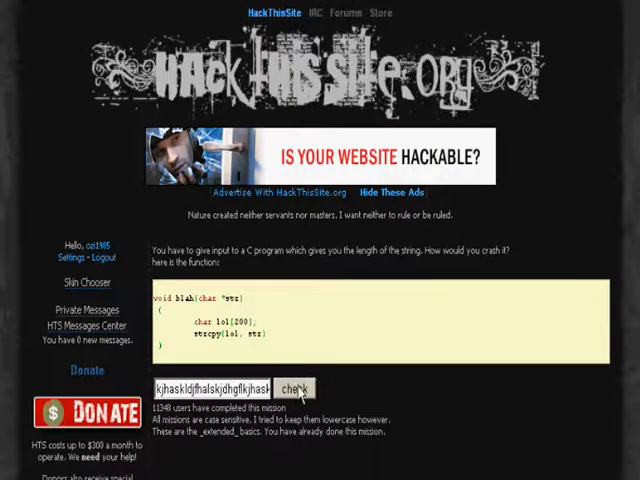
left_click(294, 388)
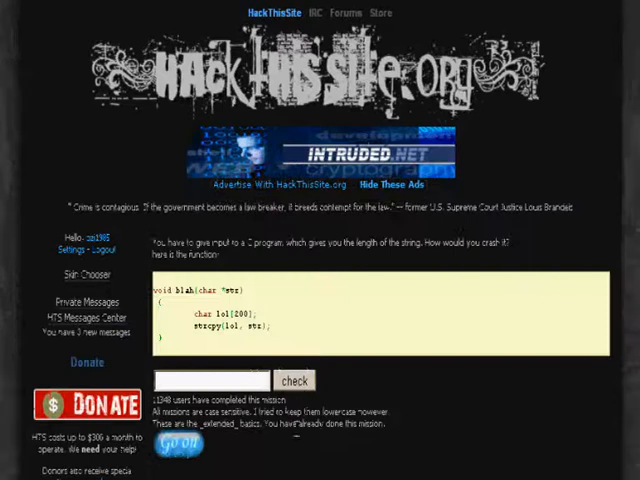